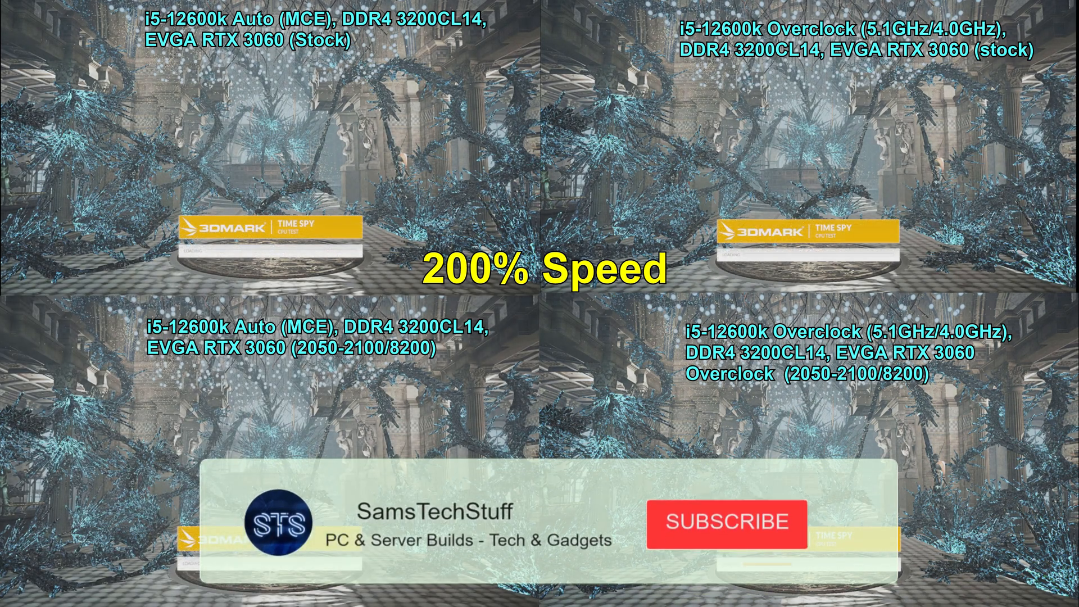
# - Scroll the Time Spy result pages down to the Detailed scores and Detailed monitoring graphs
pyautogui.click(727, 535)
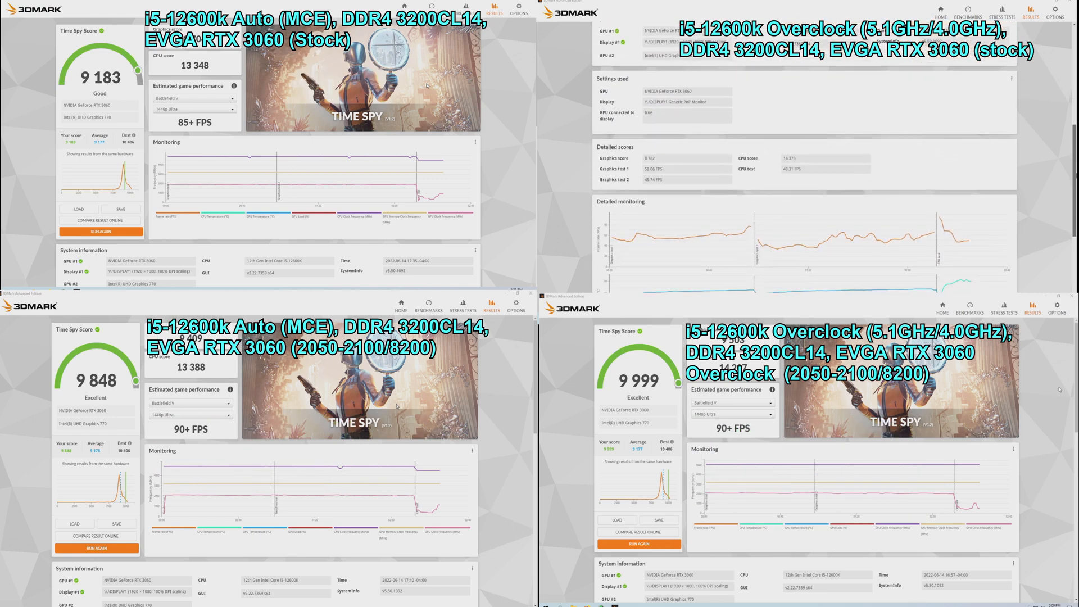
pyautogui.scroll(-3)
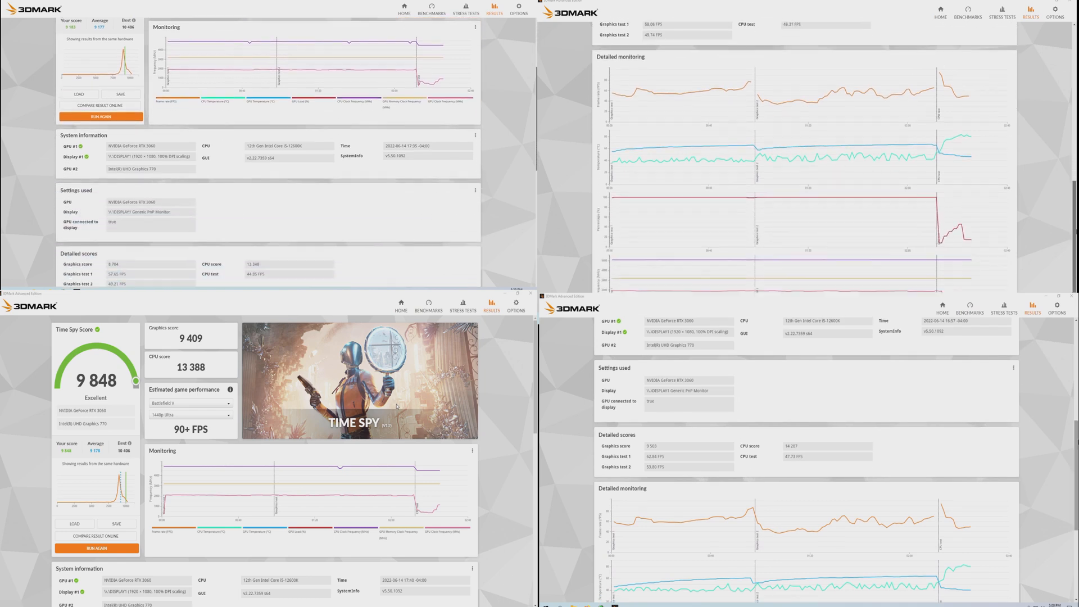
pyautogui.scroll(-3)
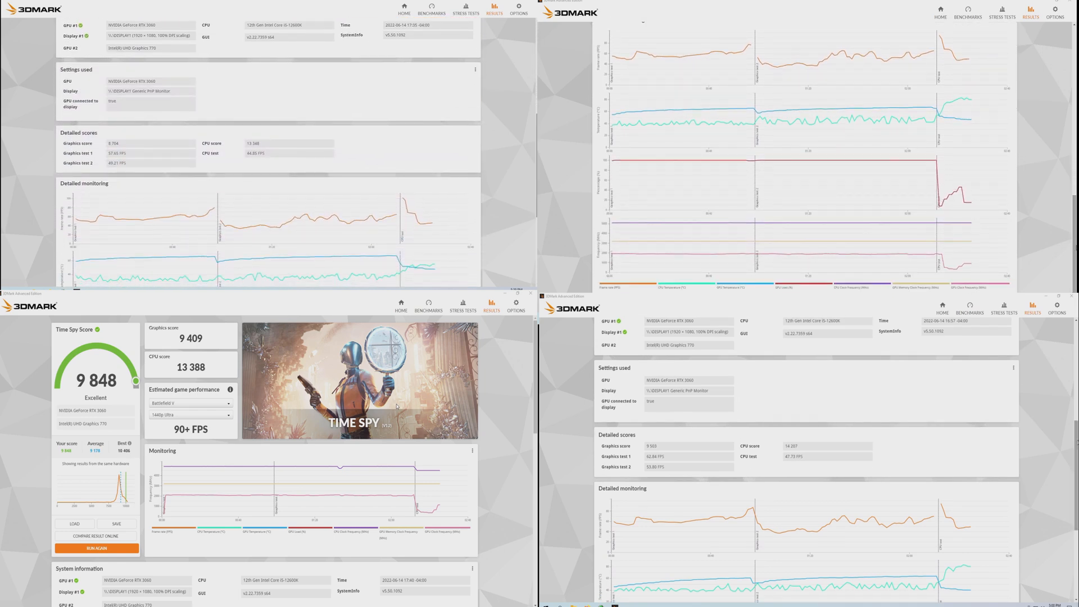
pyautogui.scroll(-3)
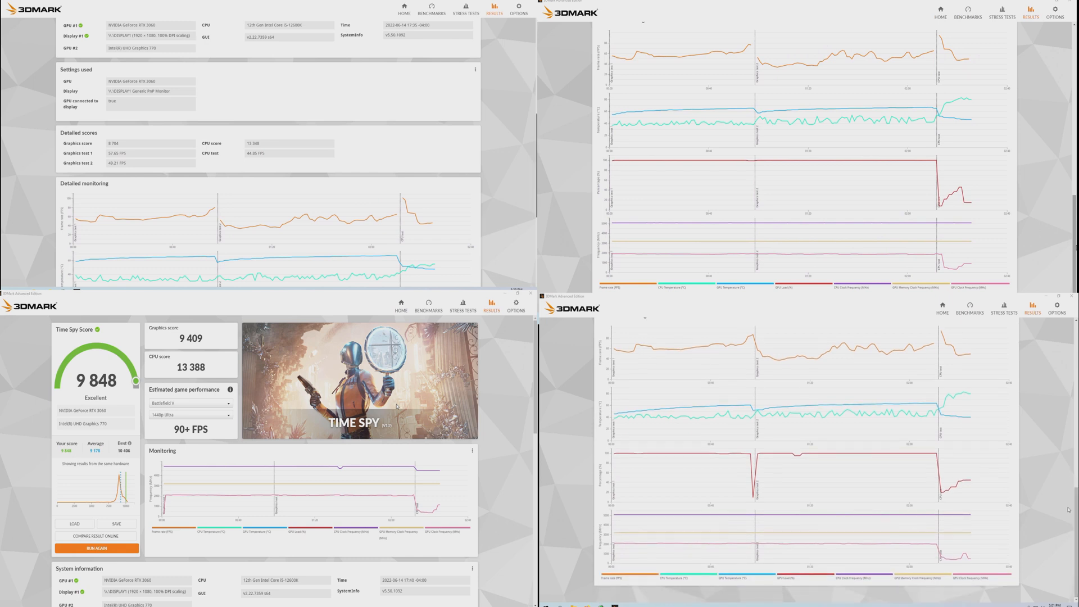
pyautogui.scroll(-3)
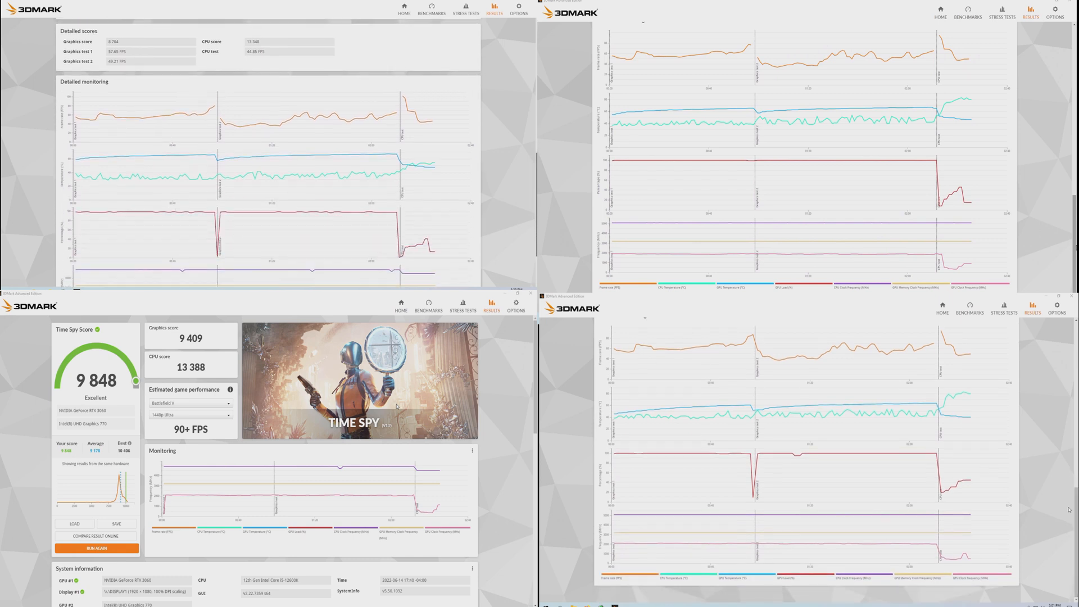